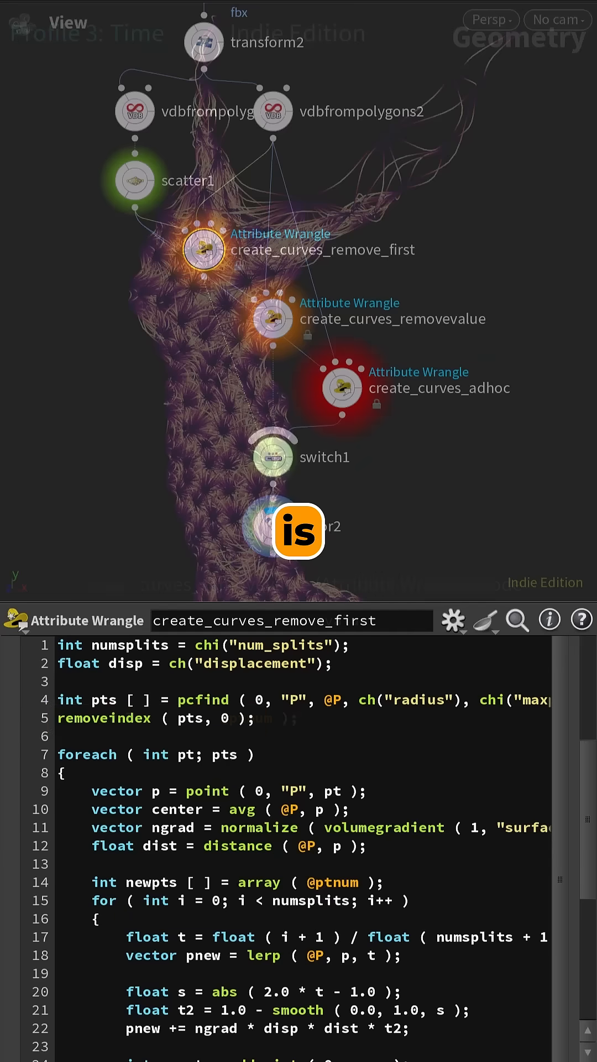
left_click(271, 323)
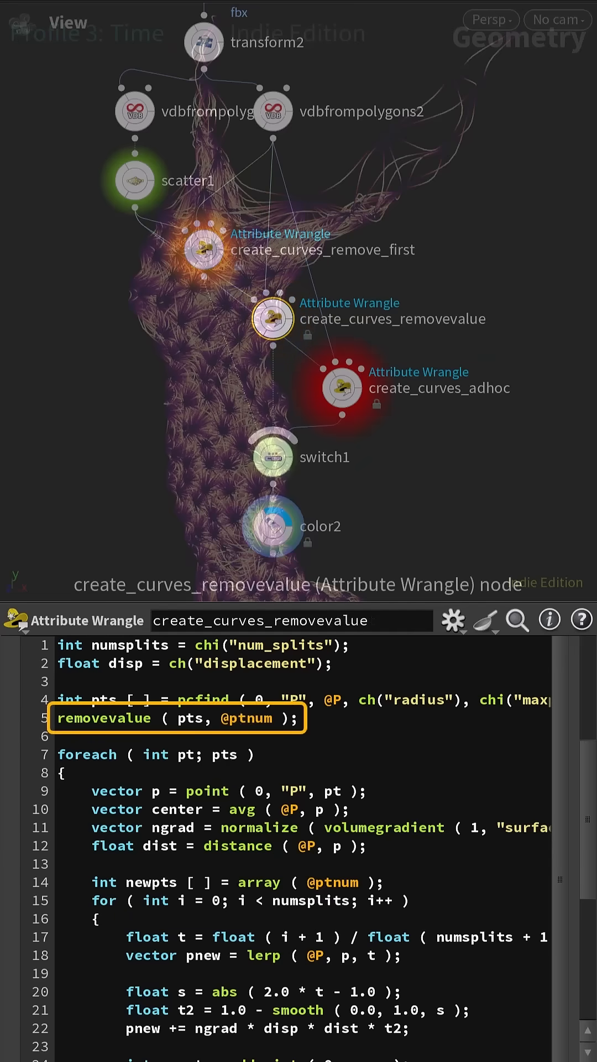